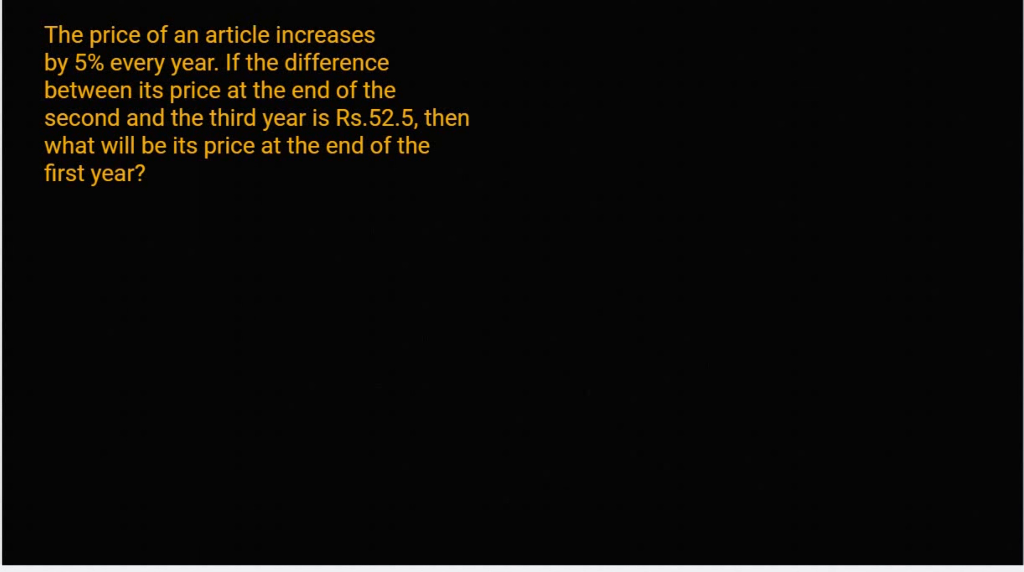
Step: Write 5% = 1/20 and underline 'second' and 'third year' in the problem
type("5%")
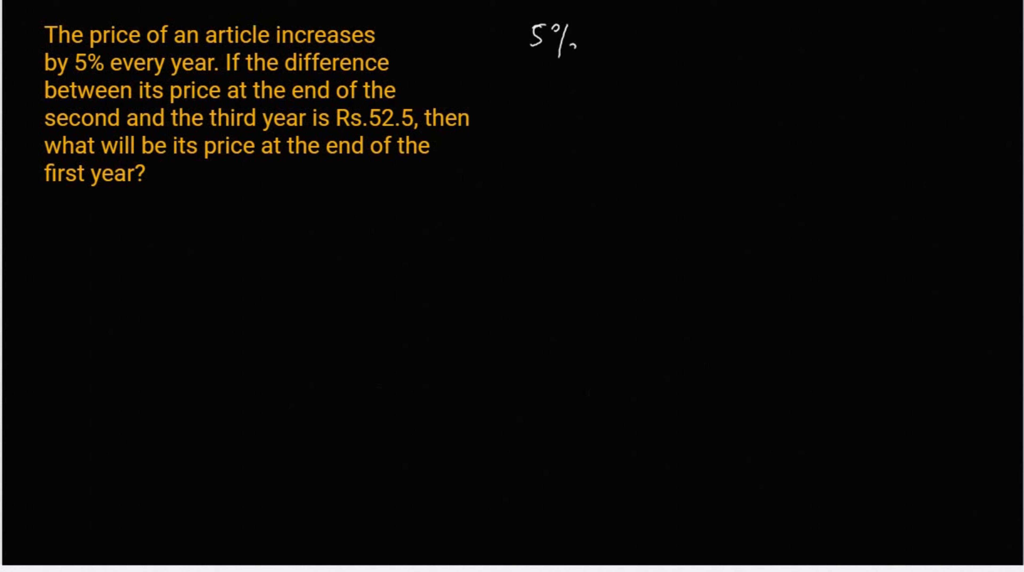
type("= 1/20")
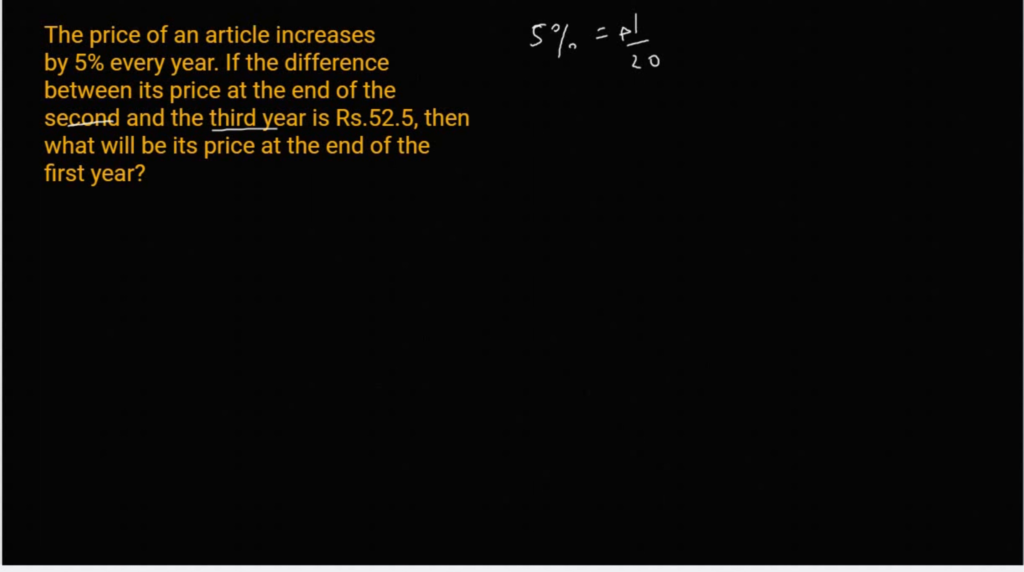
left_click_drag(575, 105, 594, 108)
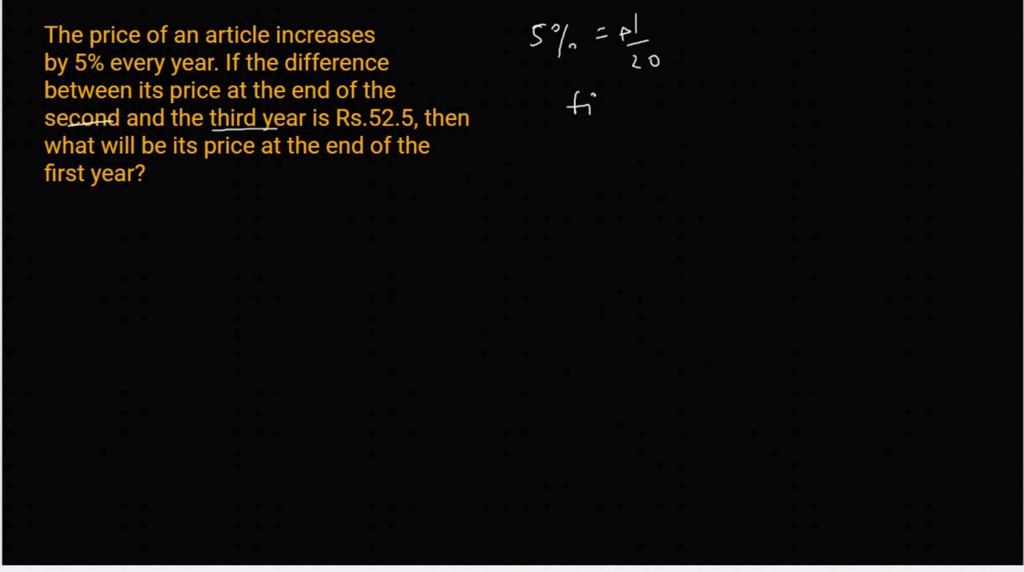
Step: Start the ratio line 'first : second : third' with 20 as the first value
type("first : second :")
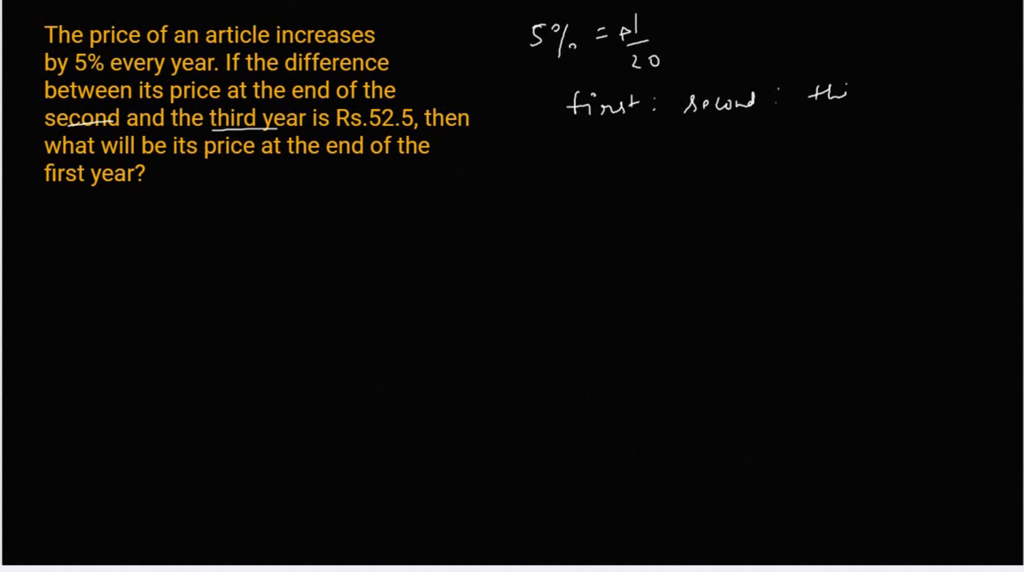
type("third")
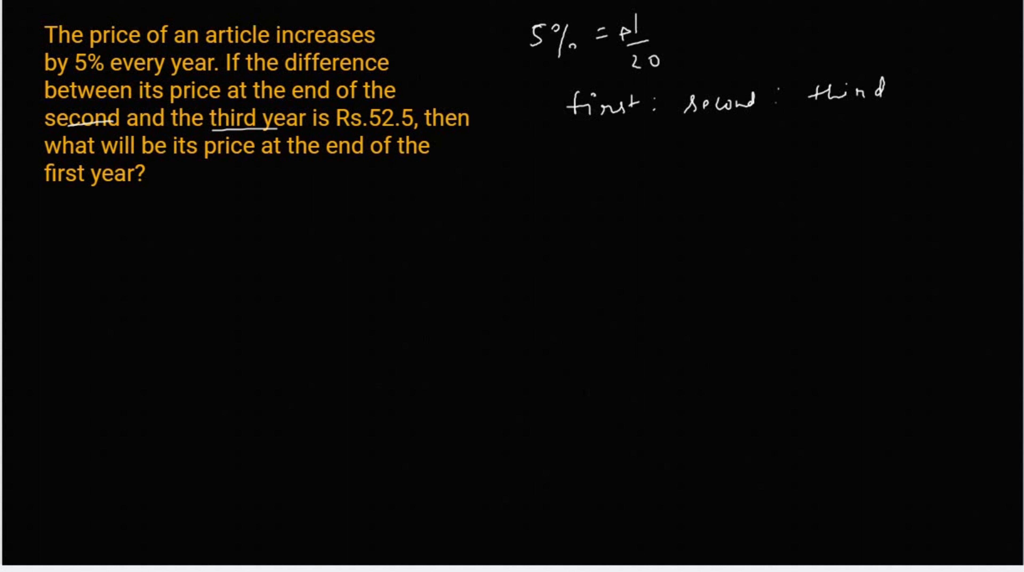
type("20 :")
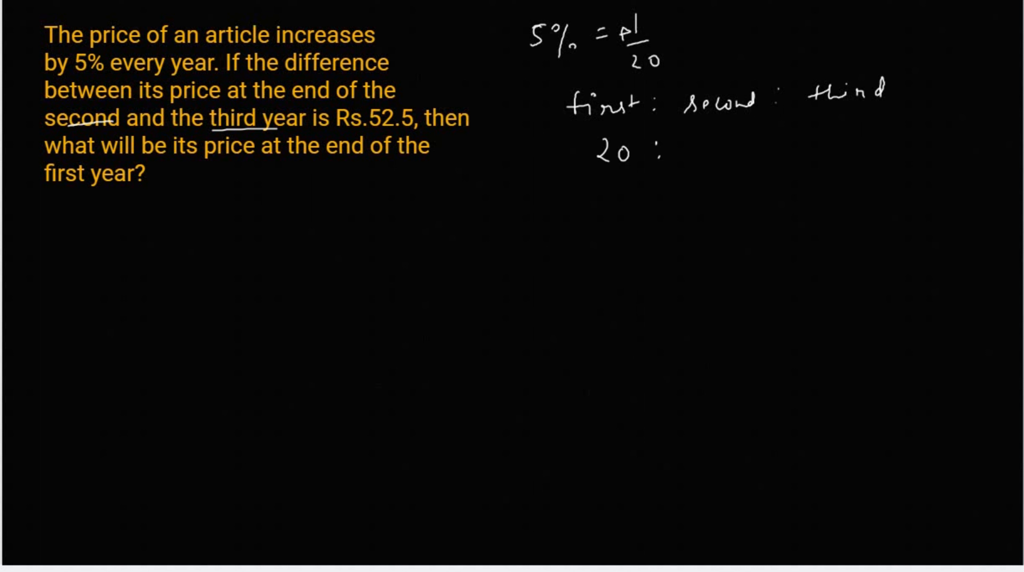
Step: Fill in the year ratio rows 20 : 21 : 21 and 20 : 20 : 21
type("21")
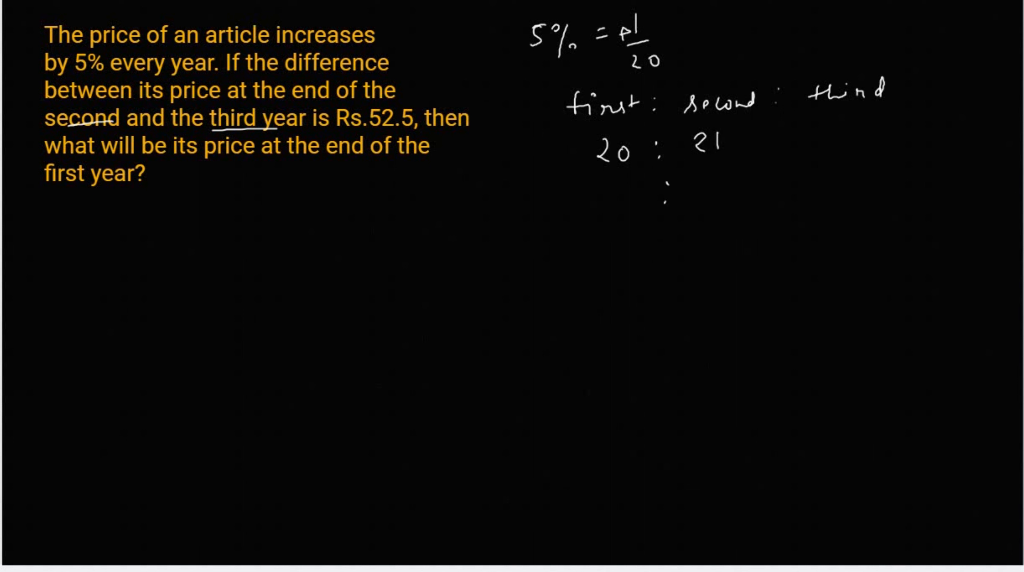
type("21")
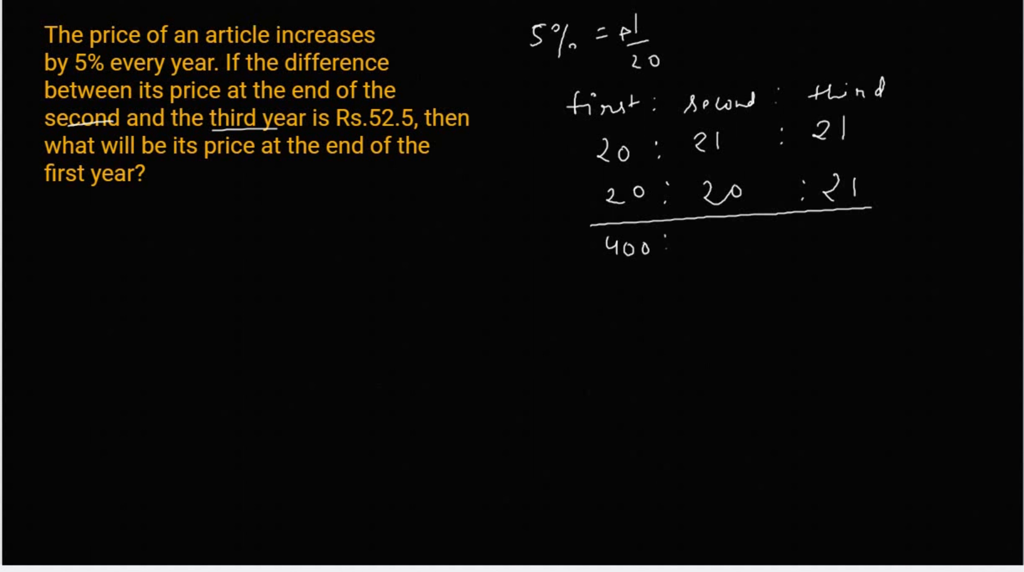
Step: Write the combined ratio 400 : 420 : 441 and bracket 420 and 441
type("420")
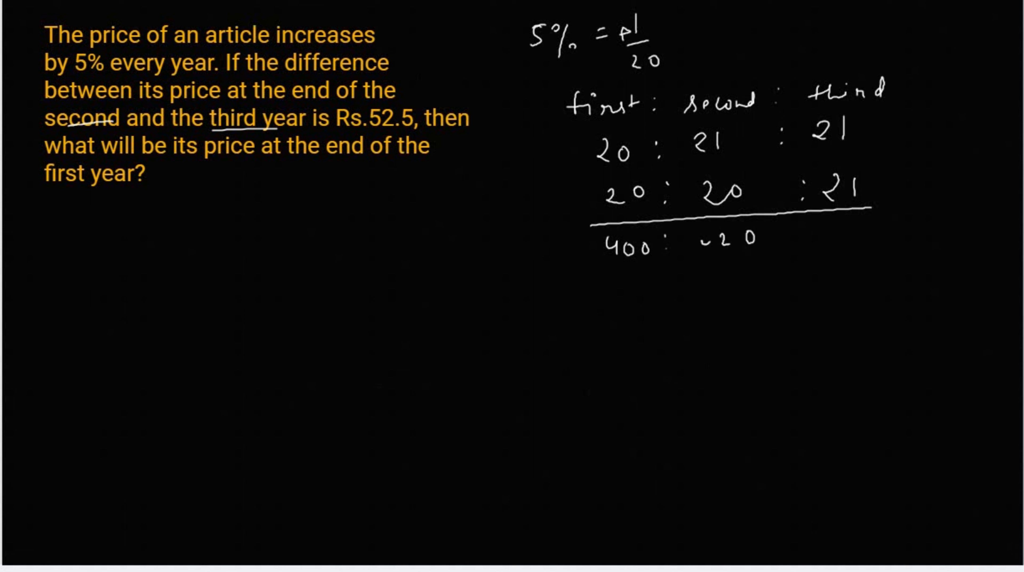
type("420")
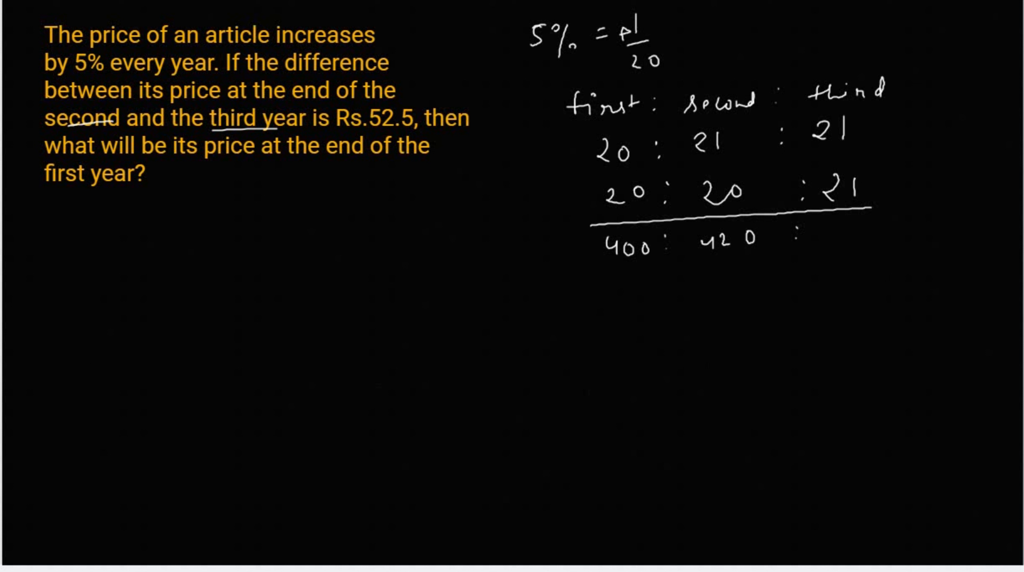
type("441")
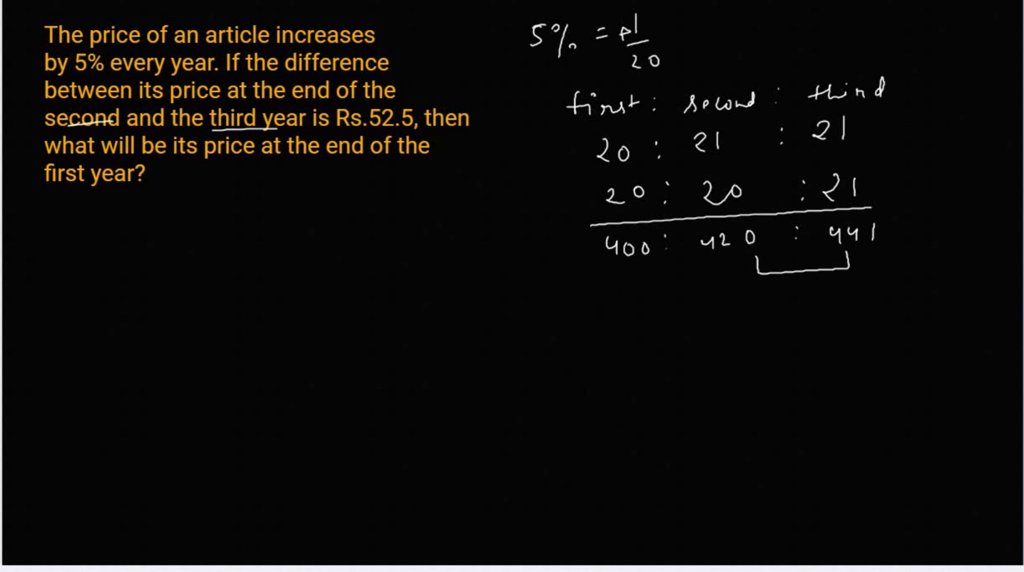
Step: Work out the difference 441 − 420 = 21
type("441")
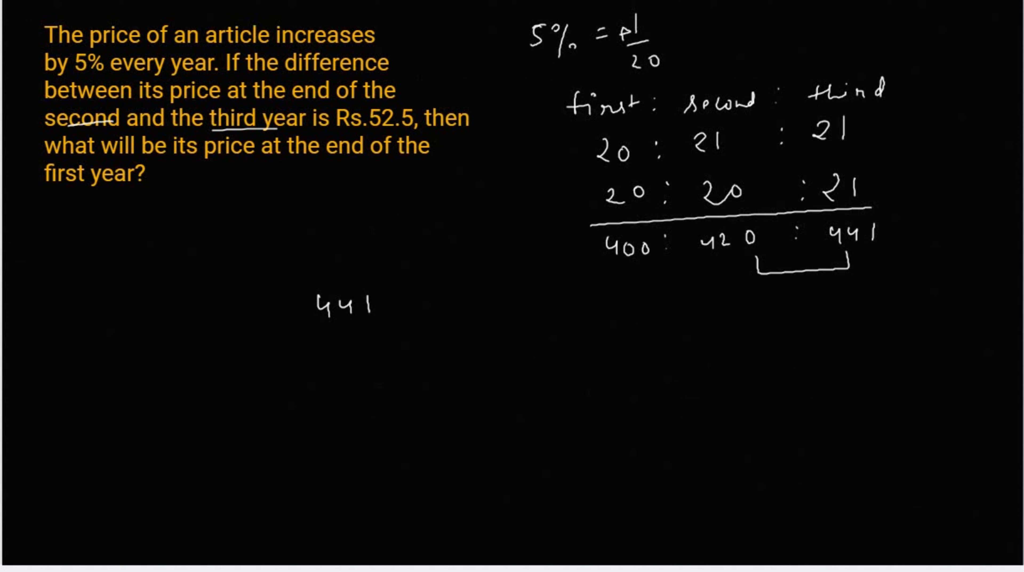
type("- 420 =")
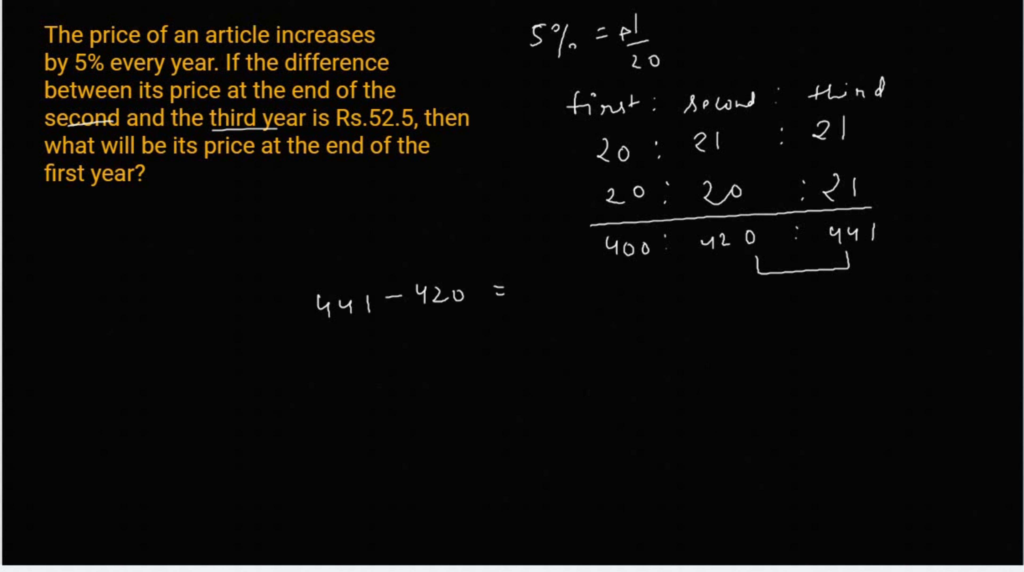
type("21")
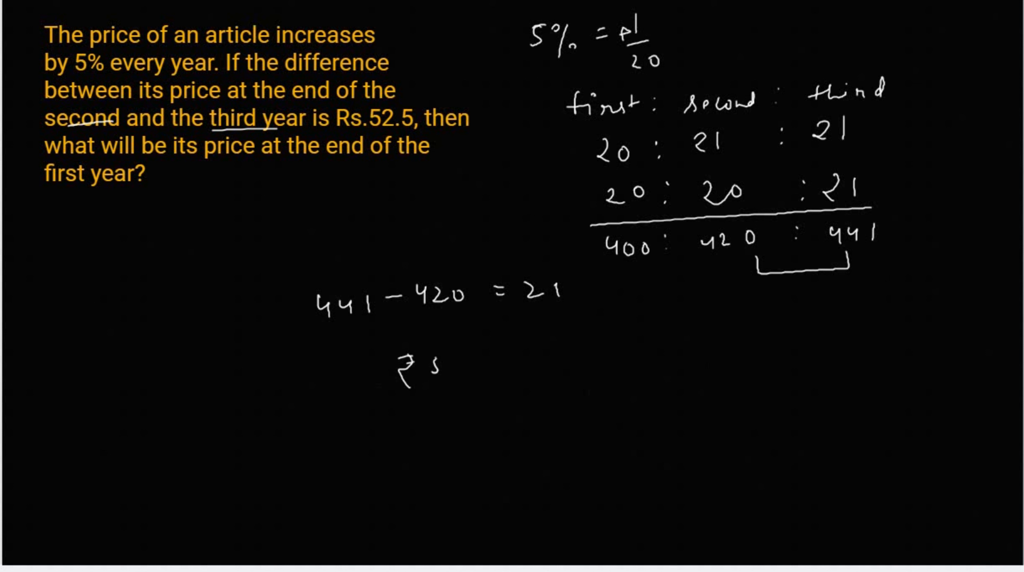
Step: Evaluate ₹52.5/21 × 400, cancelling factors, to reach the price = 1000
type("52.5/2")
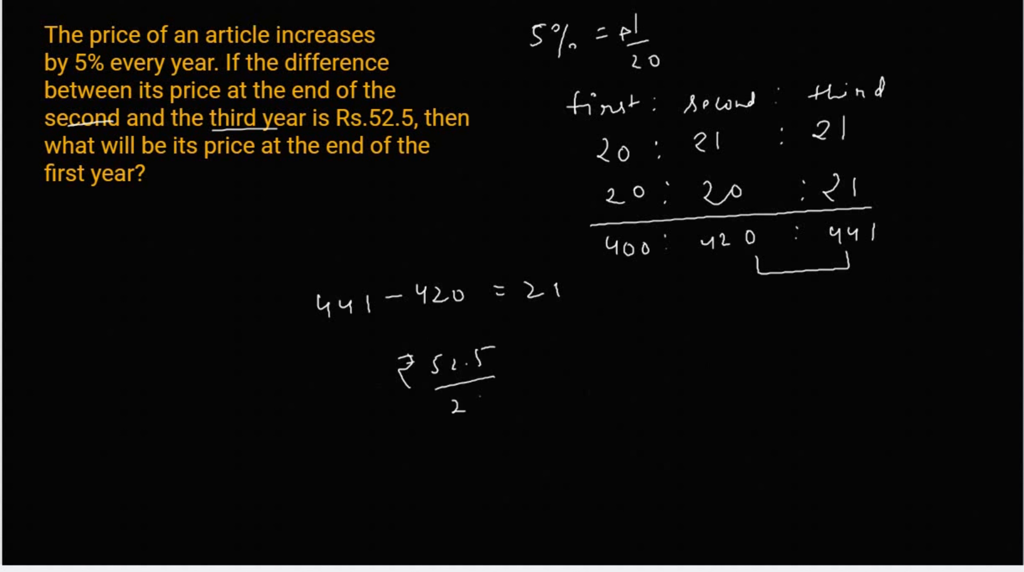
type("1")
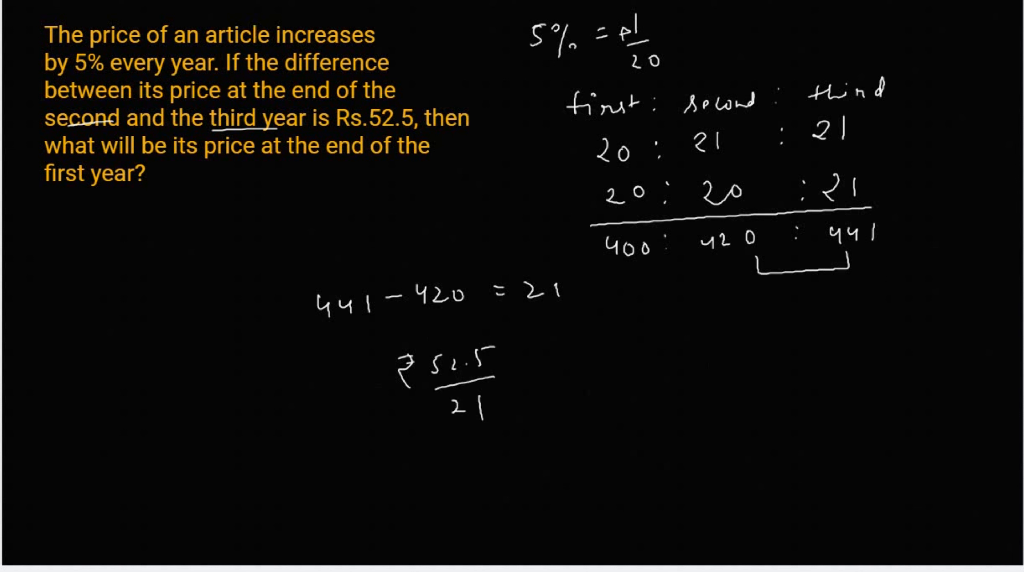
type("× 400/10")
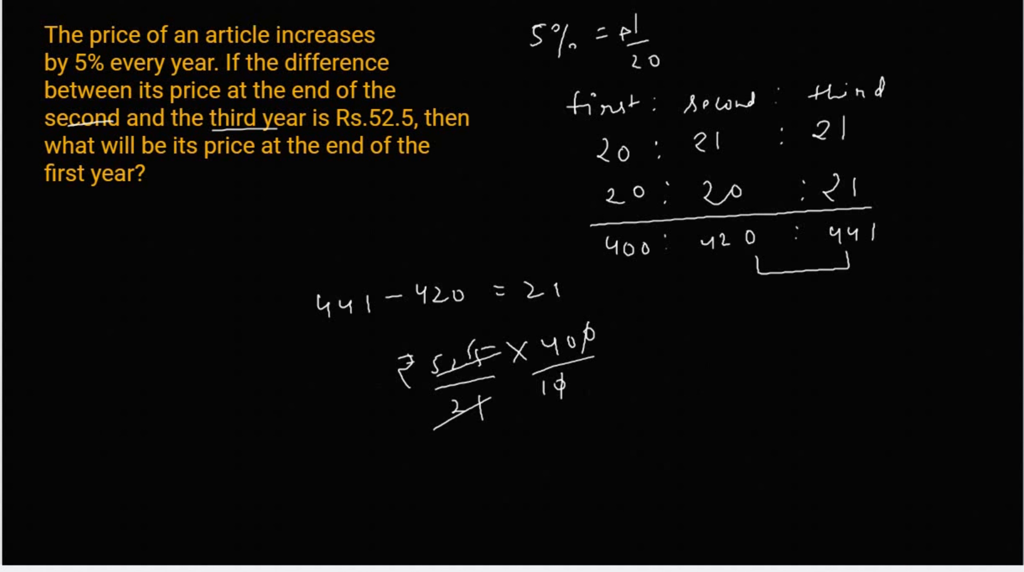
type("25")
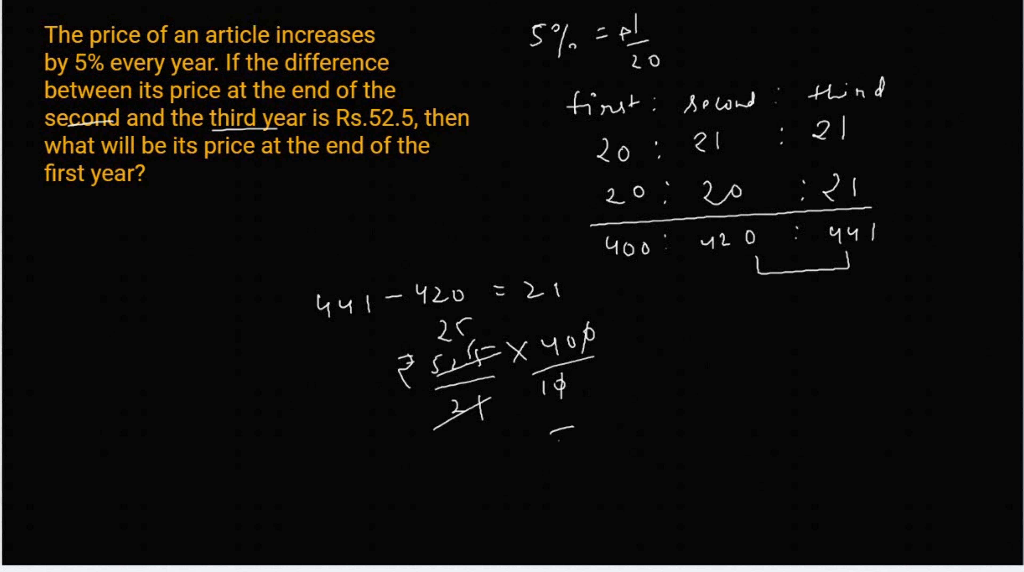
type("= 1000")
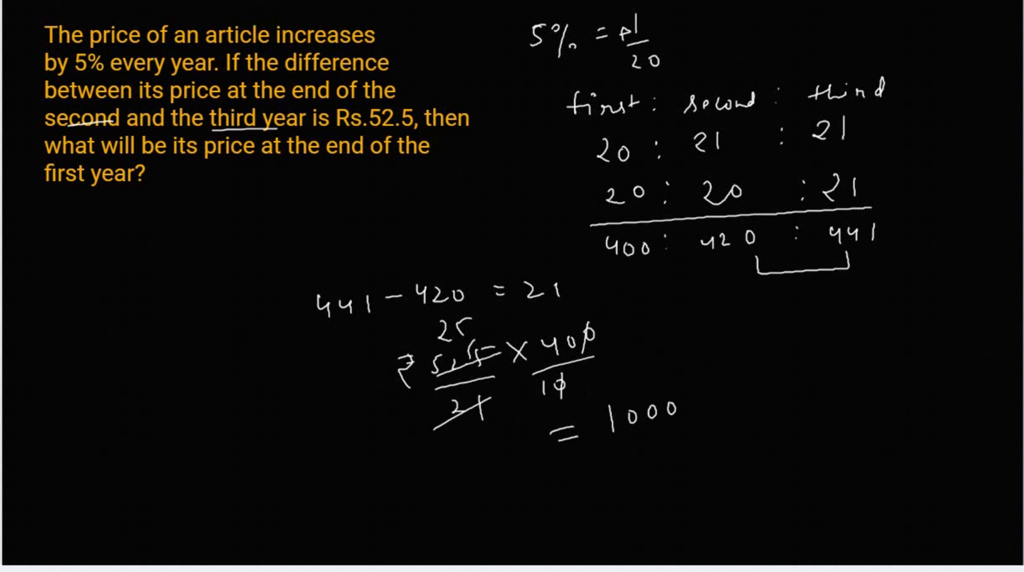